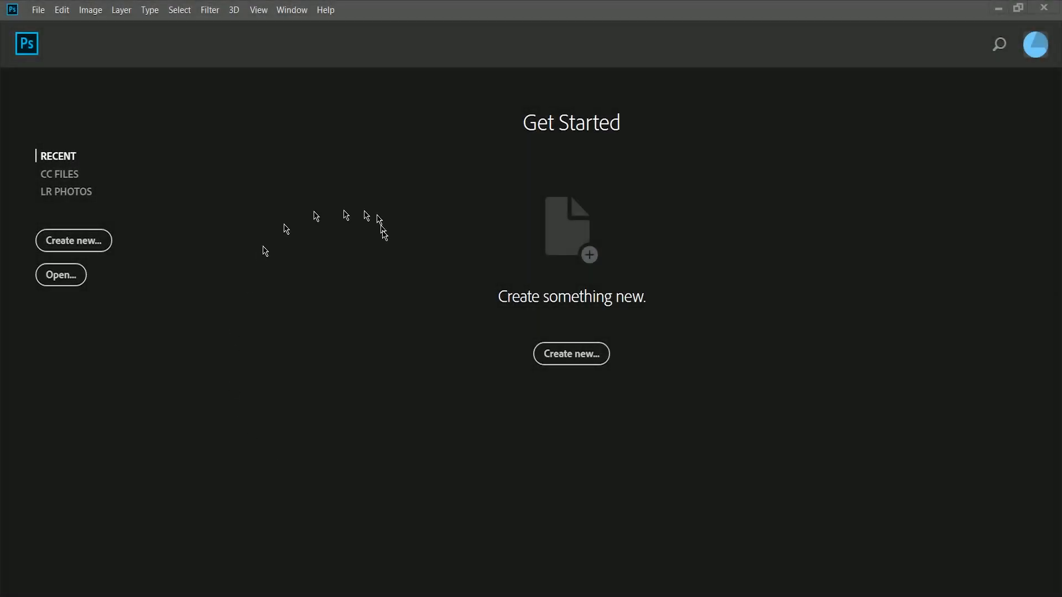
pyautogui.moveTo(226, 308)
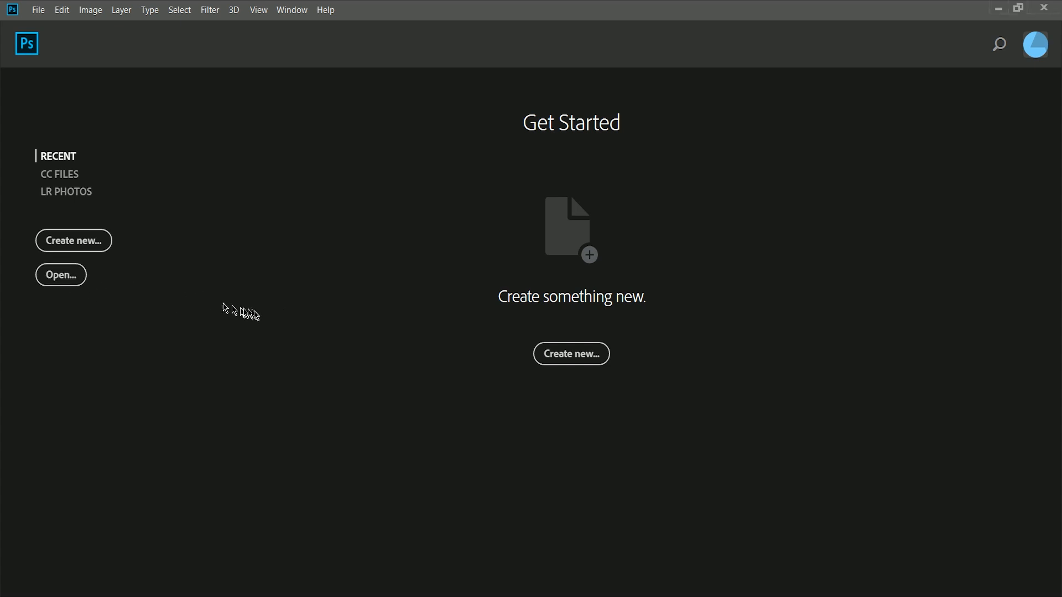
# Open the raw photo MX4A4385 from Desktop > Images into Camera Raw
pyautogui.click(60, 275)
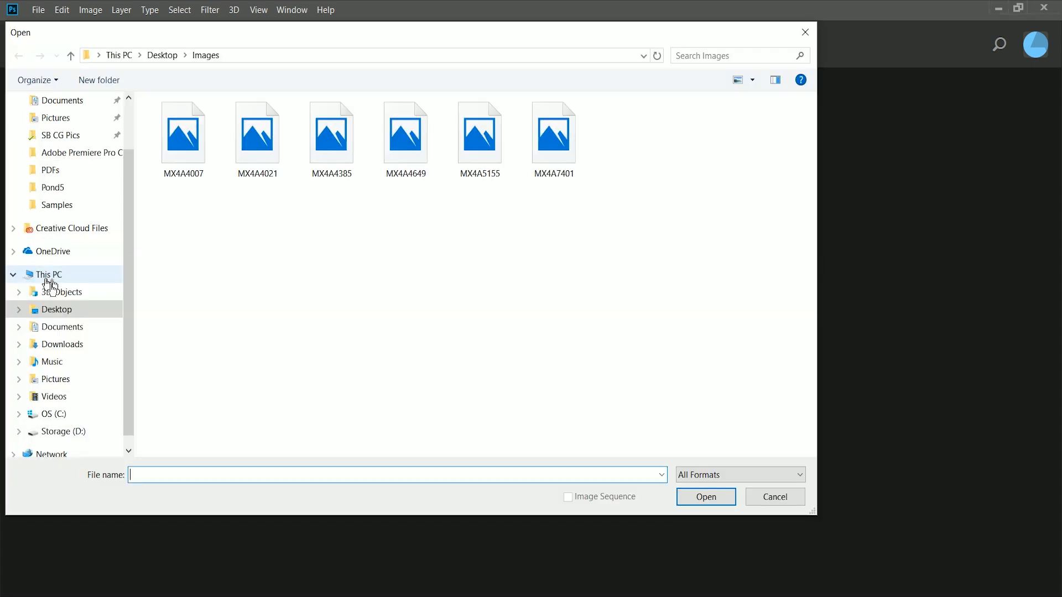
pyautogui.click(331, 133)
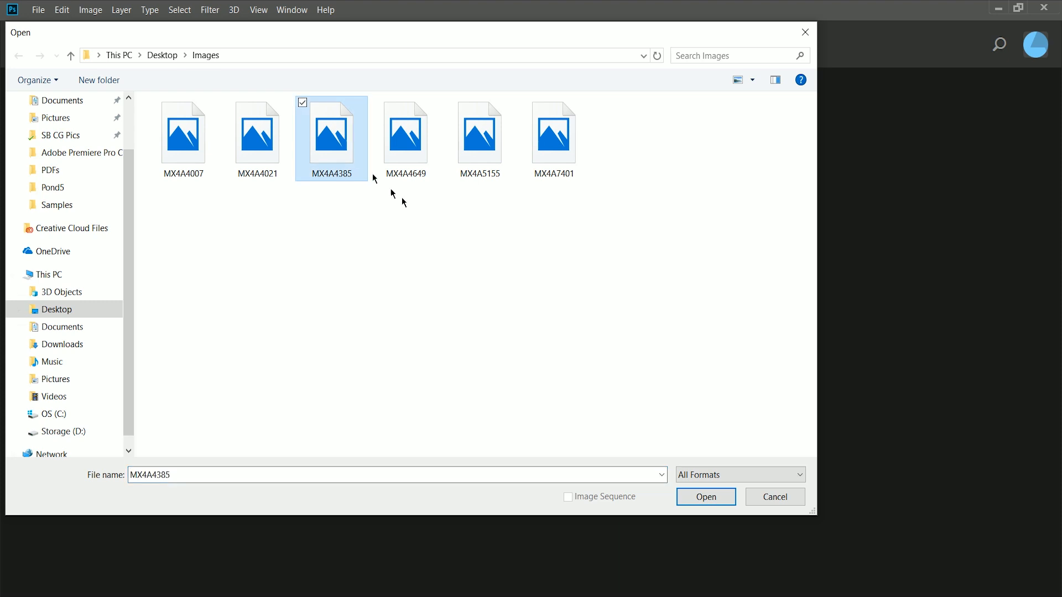
pyautogui.click(705, 497)
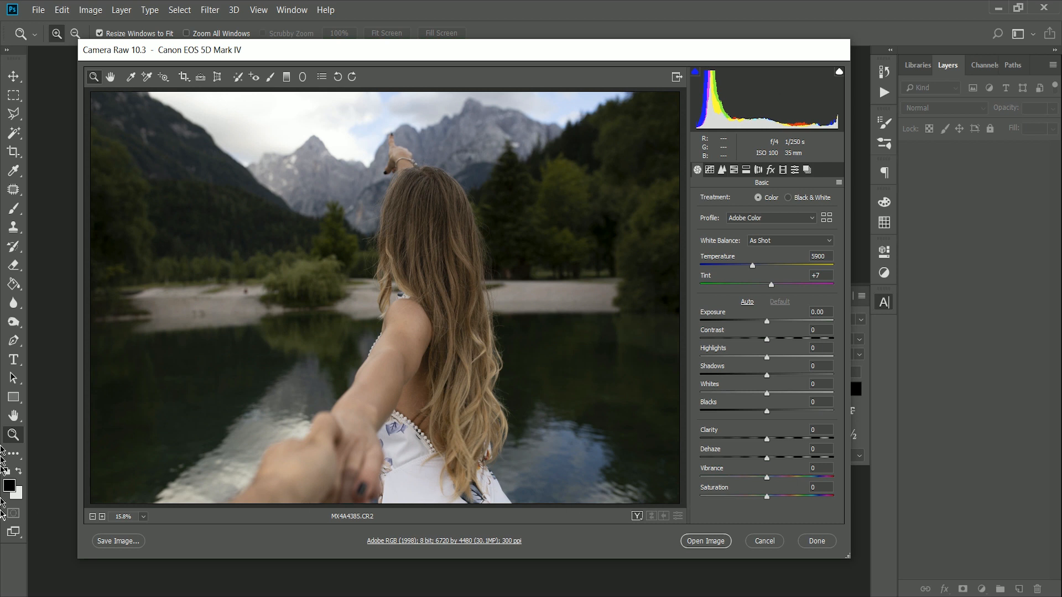
pyautogui.moveTo(481, 446)
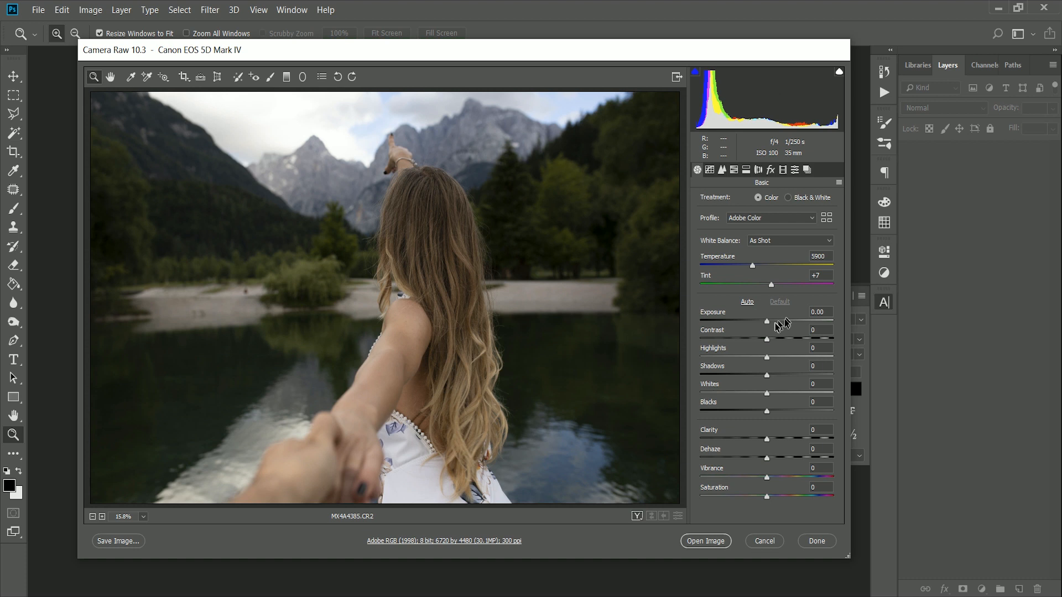
# Raise Exposure to +0.30 in the Basic panel
pyautogui.moveTo(767, 321); pyautogui.dragTo(770, 321)
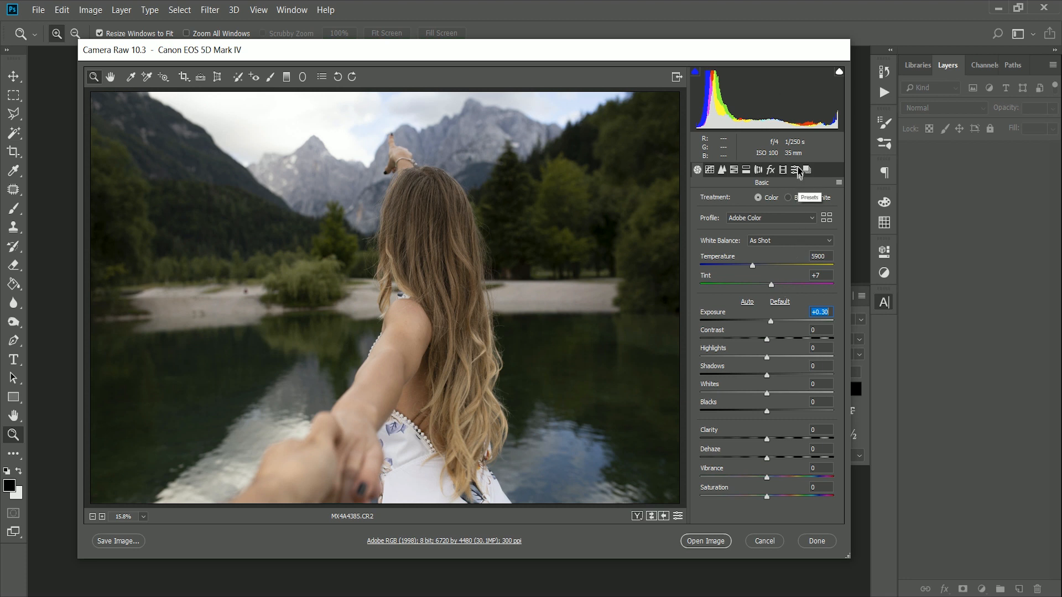
# From TPF Earth Tones V2, apply Reset, Auto White Balance and Lens Correction presets
pyautogui.click(795, 170)
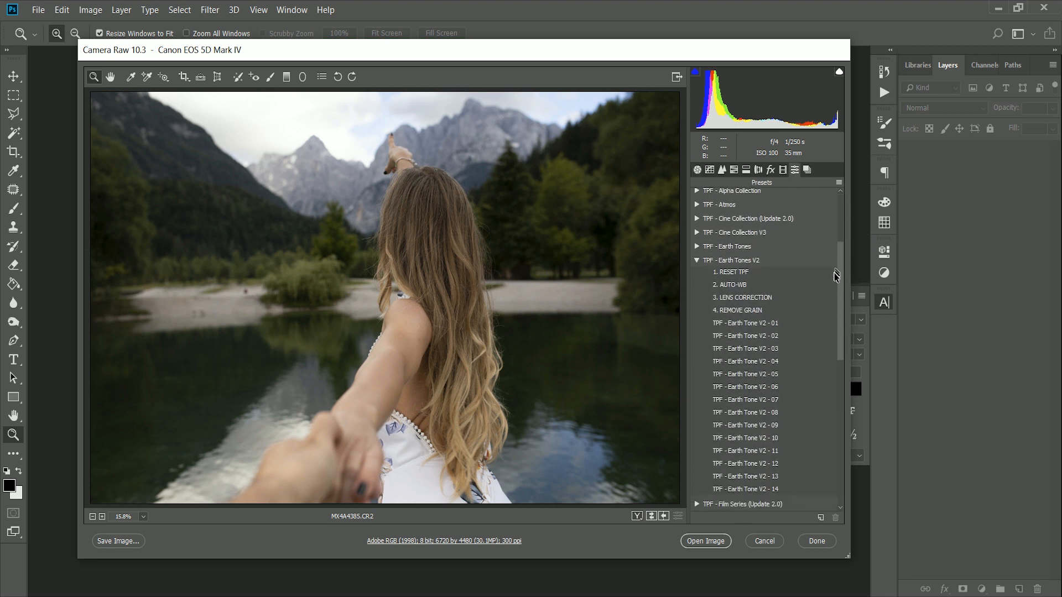
pyautogui.scroll(-3)
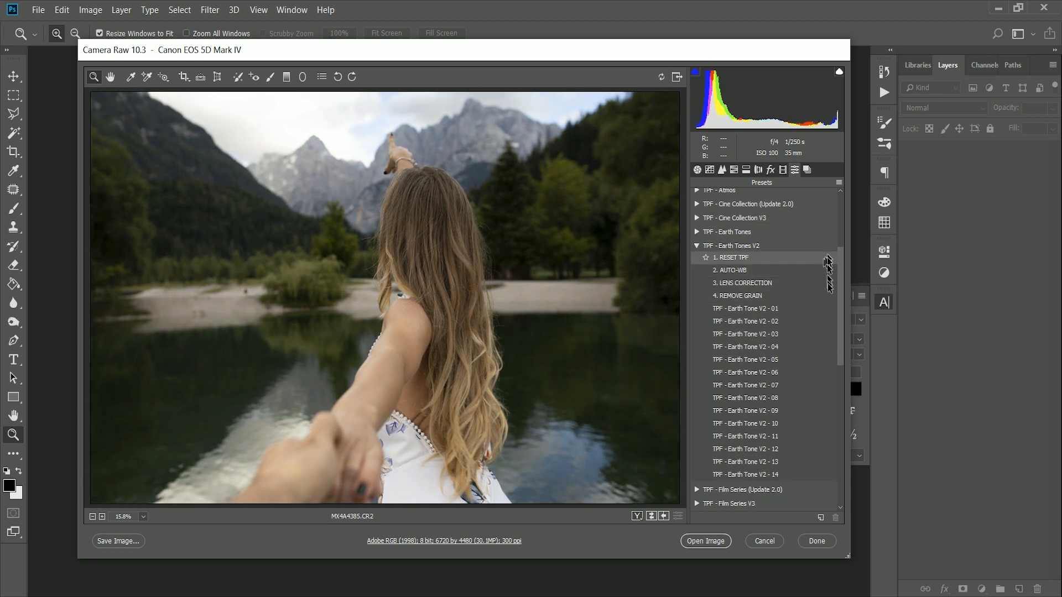
pyautogui.click(746, 346)
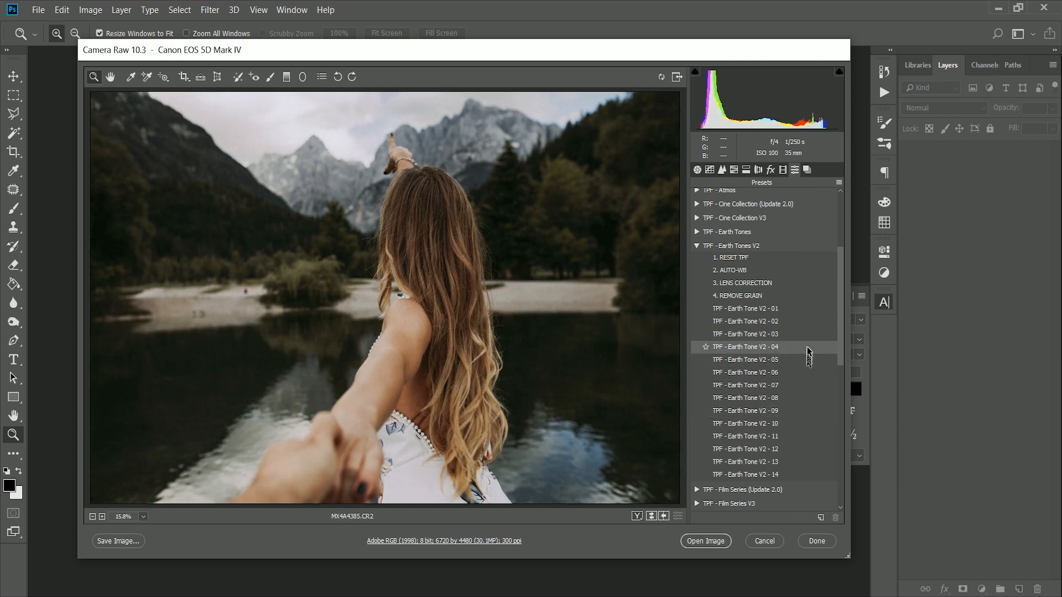
pyautogui.click(735, 270)
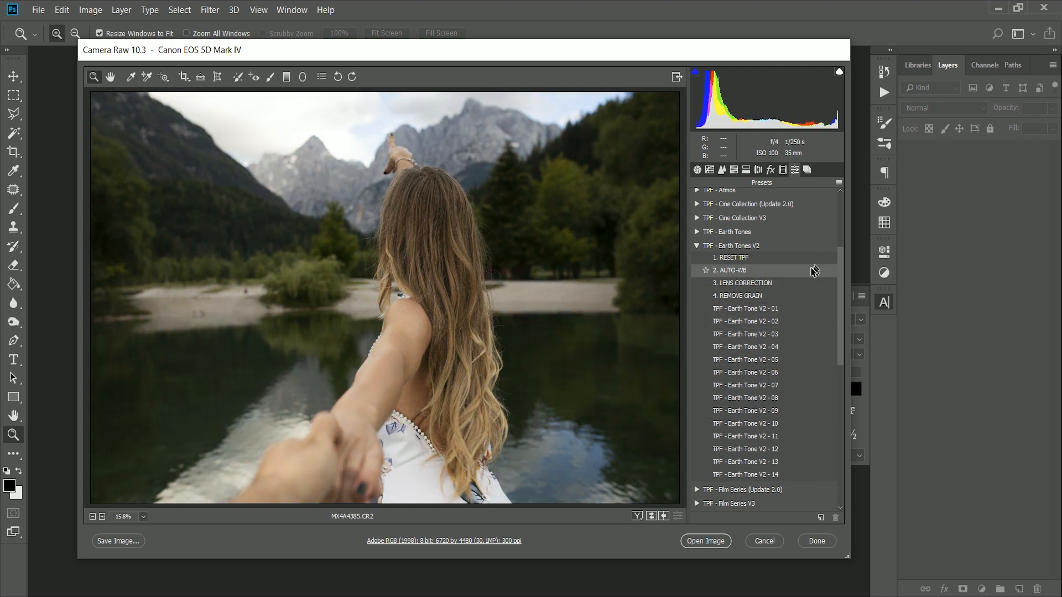
pyautogui.click(732, 270)
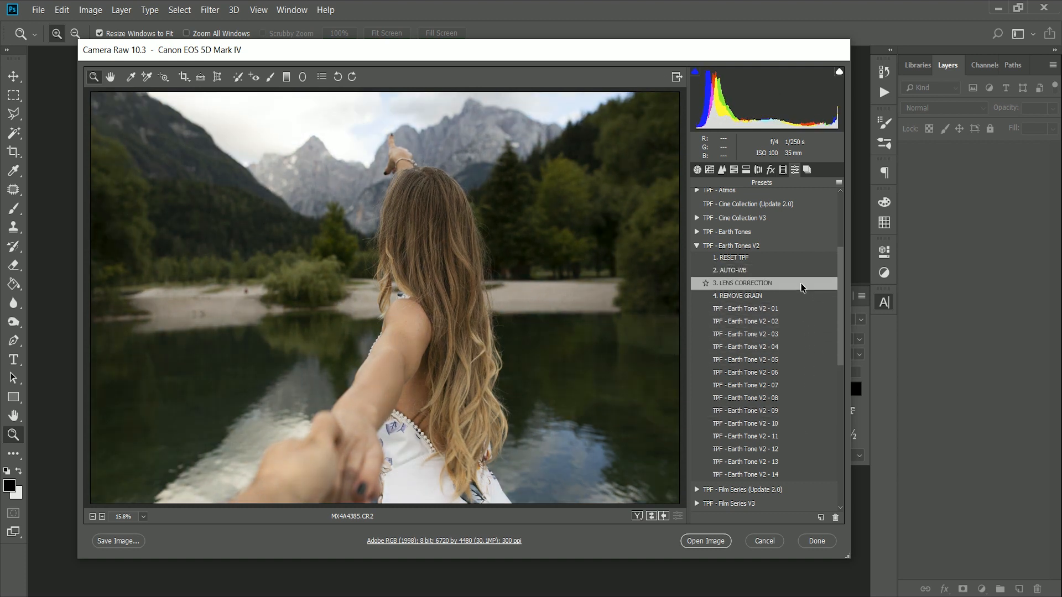
pyautogui.click(742, 284)
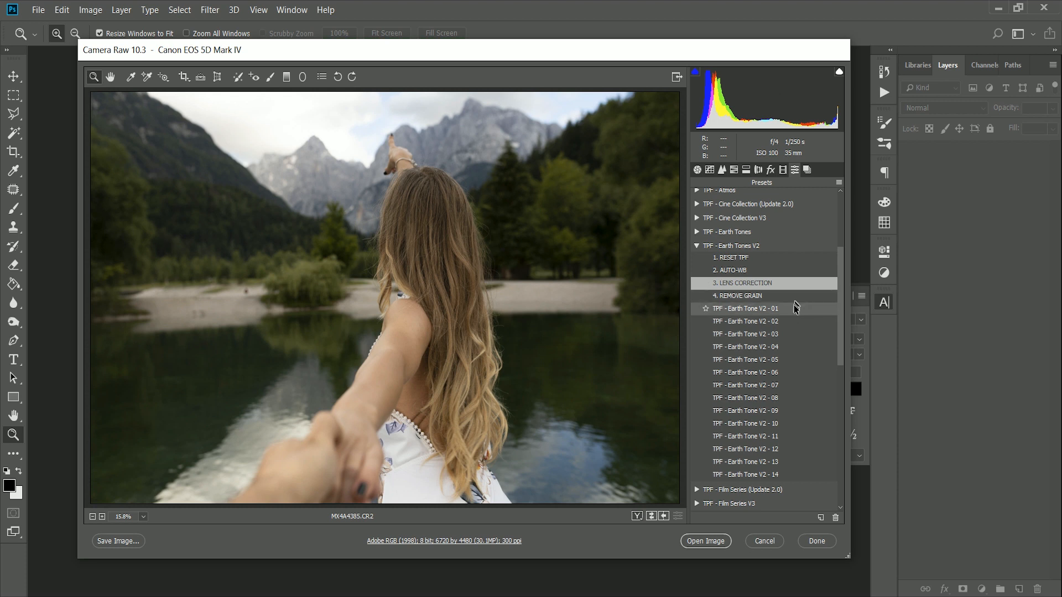
# Try the Earth Tone V2 grades in turn, ending on the Remove Grain preset
pyautogui.click(745, 308)
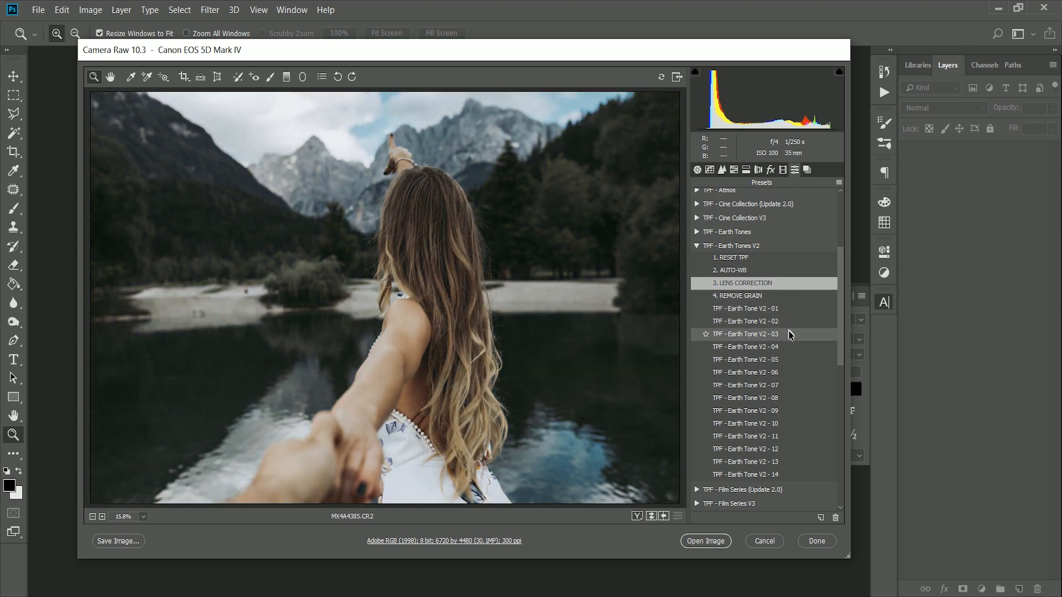
pyautogui.click(745, 346)
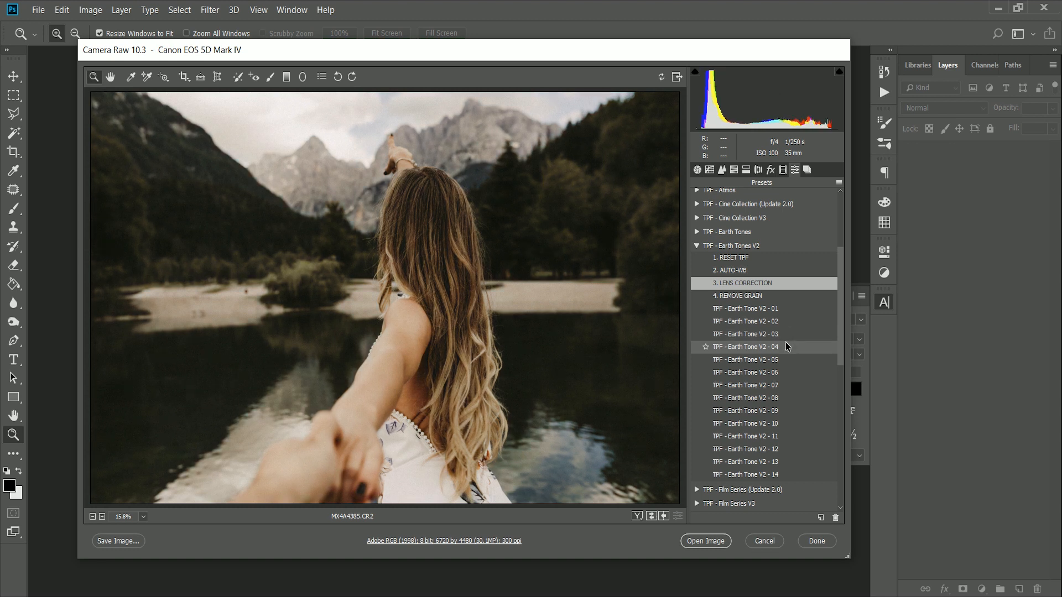
pyautogui.click(745, 360)
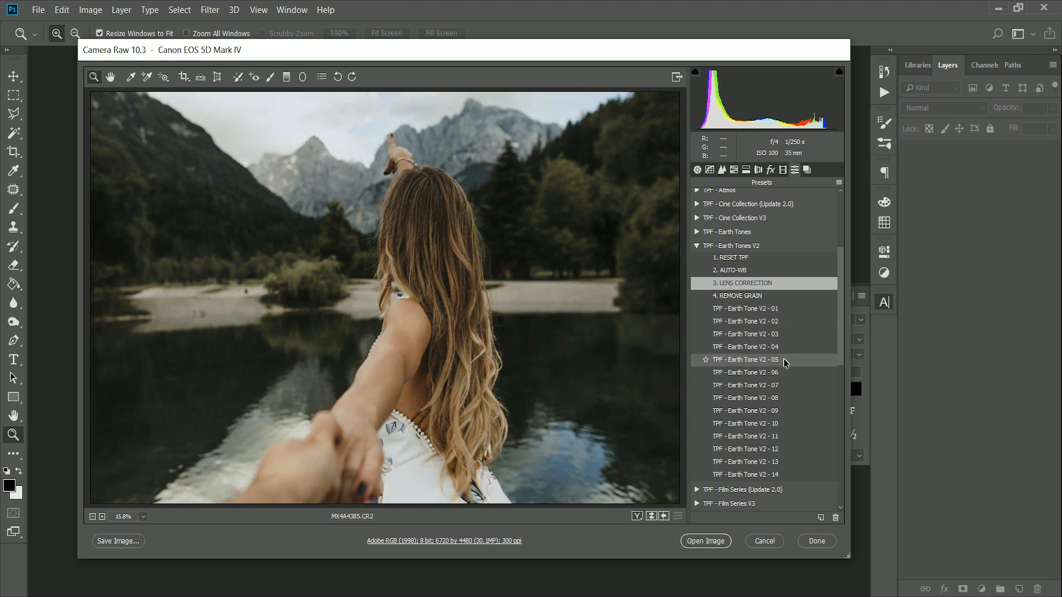
pyautogui.click(745, 385)
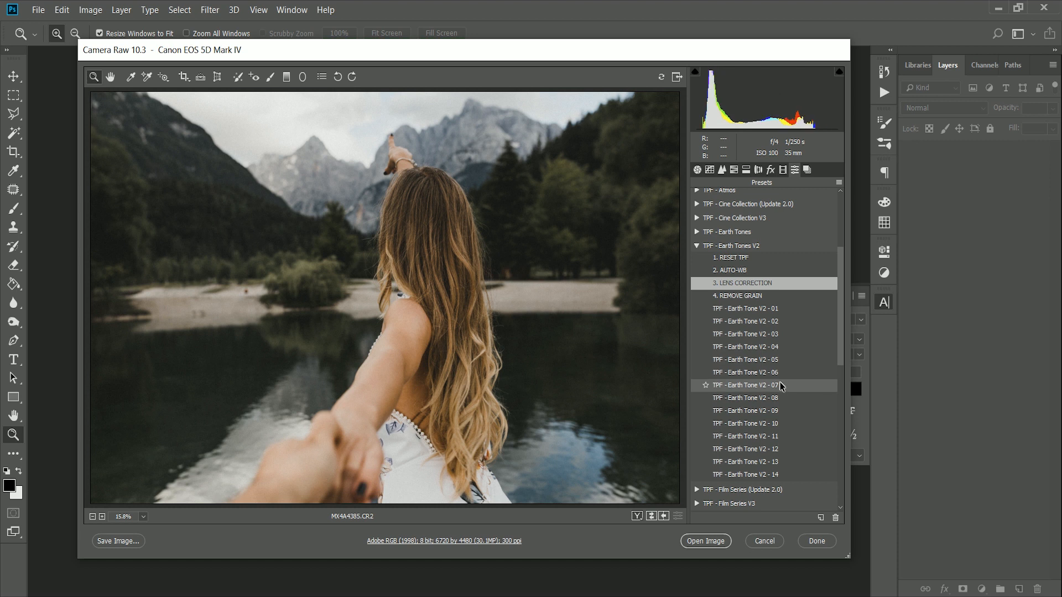
pyautogui.click(744, 398)
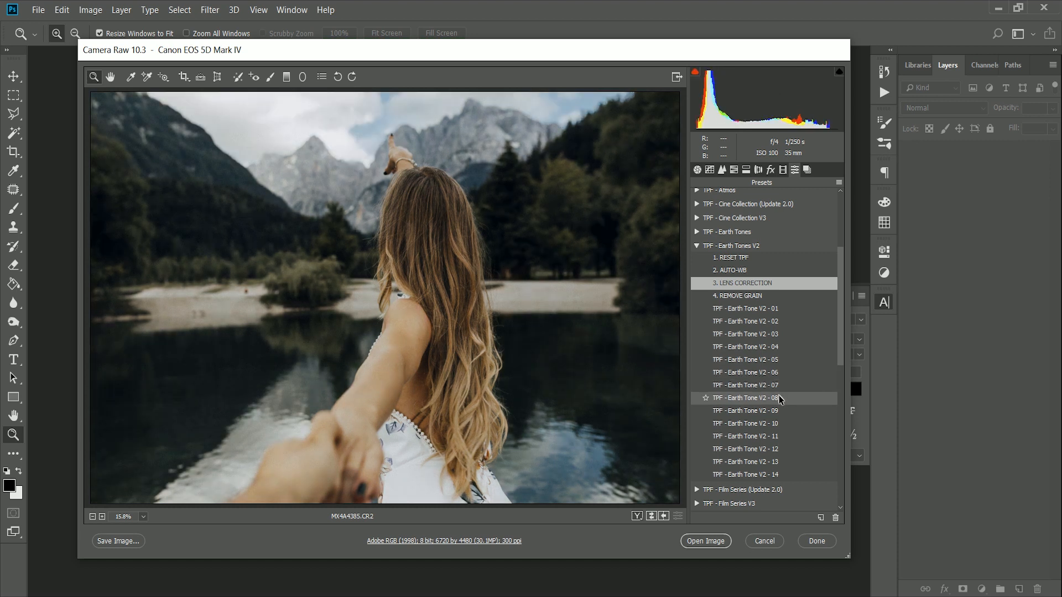
pyautogui.click(744, 410)
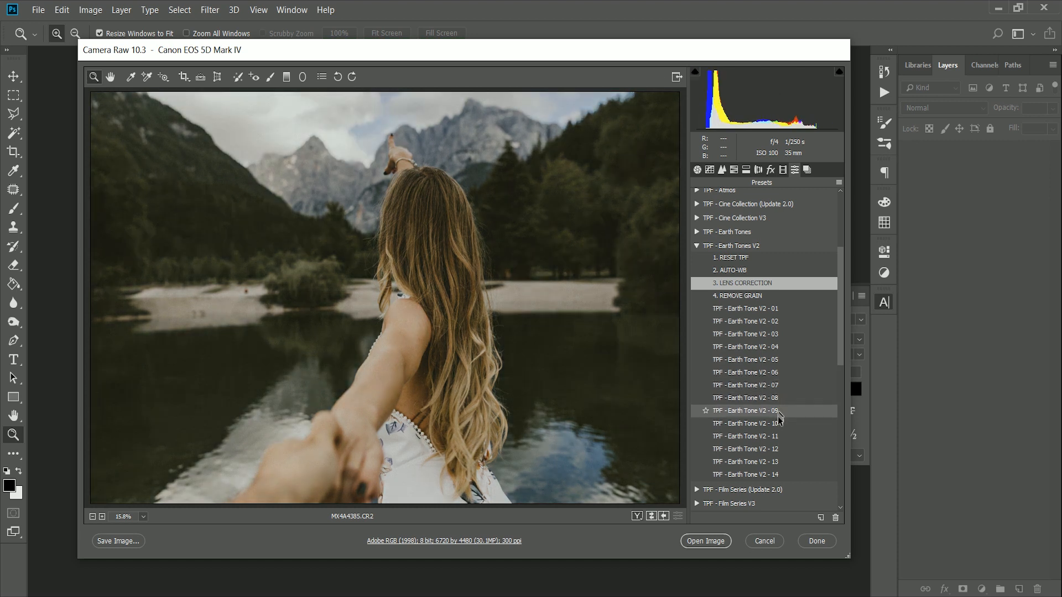
pyautogui.click(744, 436)
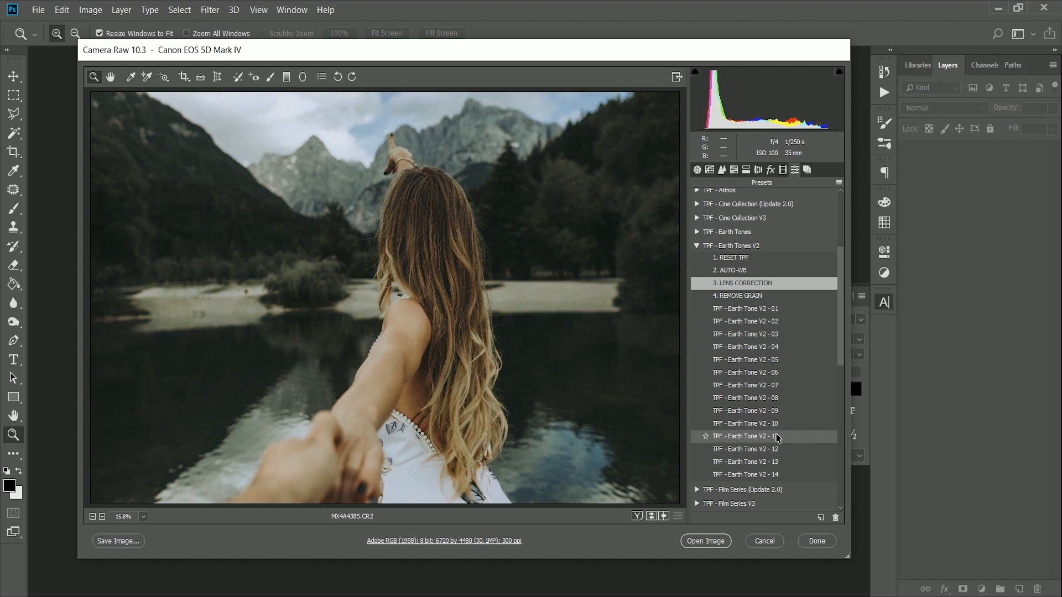
pyautogui.click(745, 449)
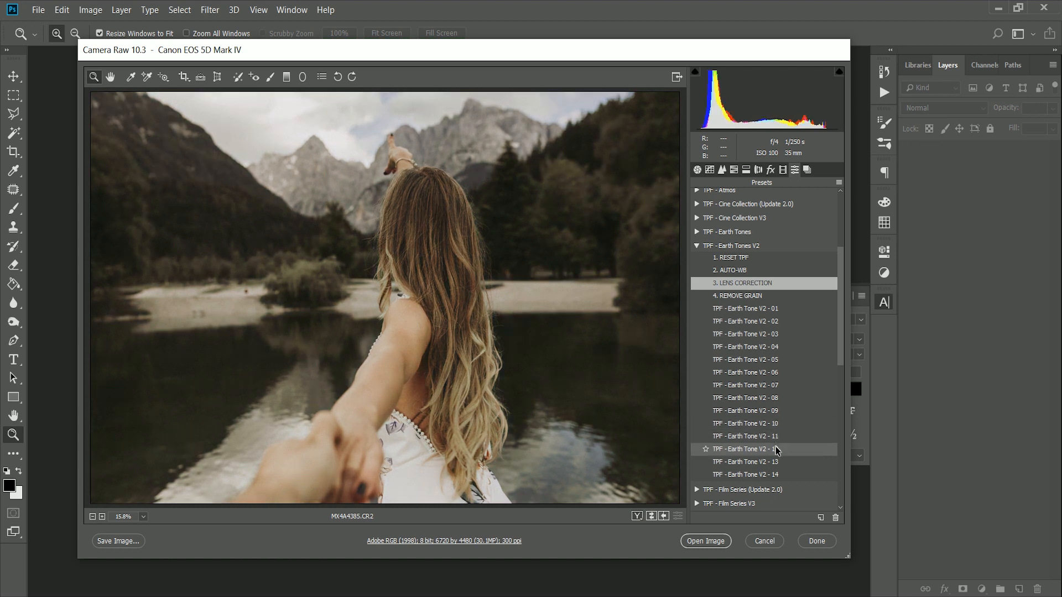
pyautogui.click(744, 450)
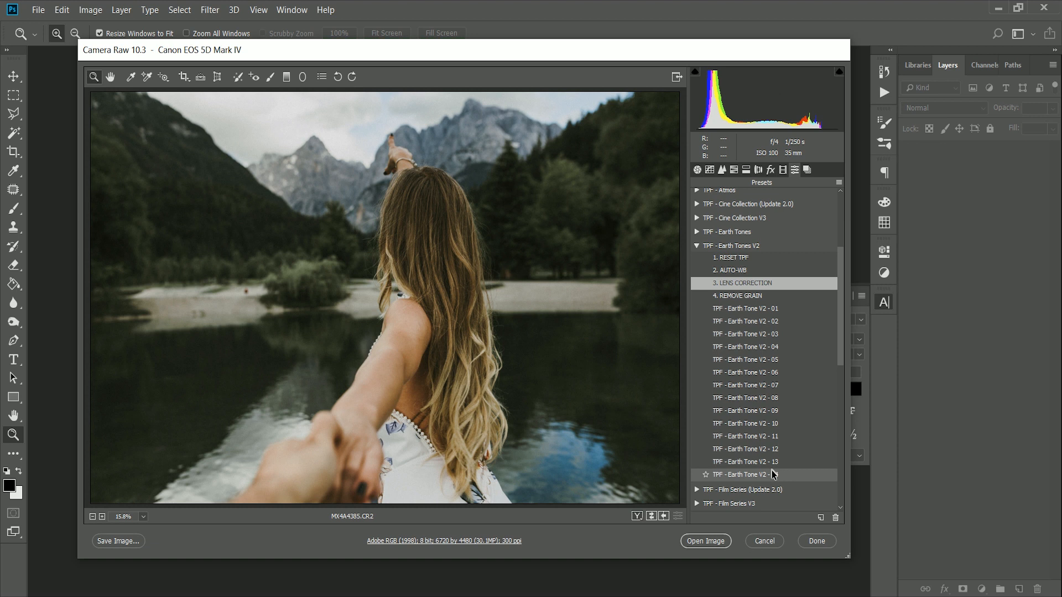
pyautogui.click(745, 309)
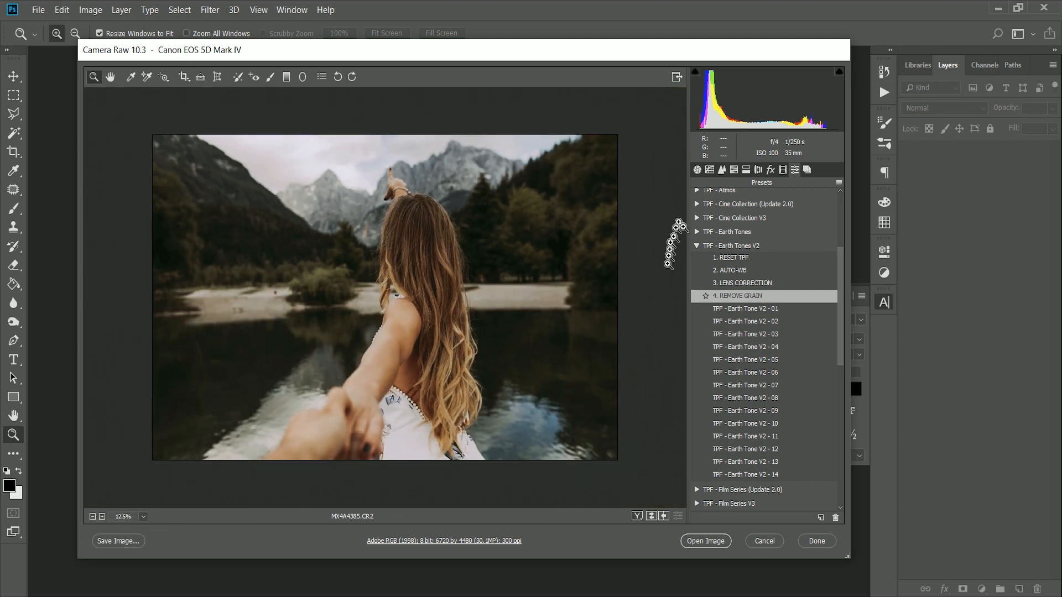
# Set Shadows +80, Highlights -53 and Saturation -14 in the Basic panel
pyautogui.click(697, 169)
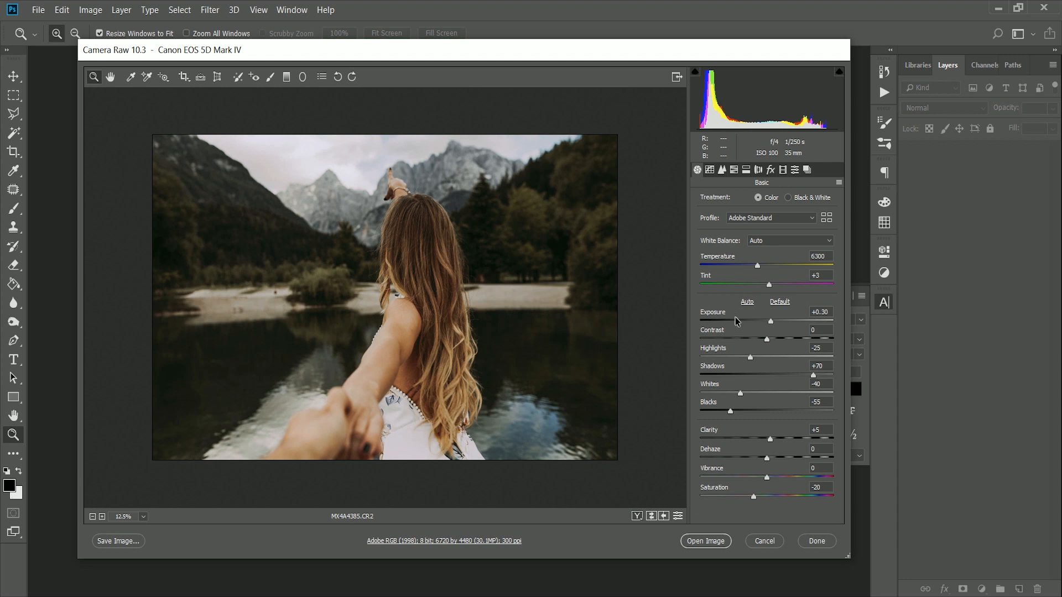
pyautogui.doubleClick(818, 366)
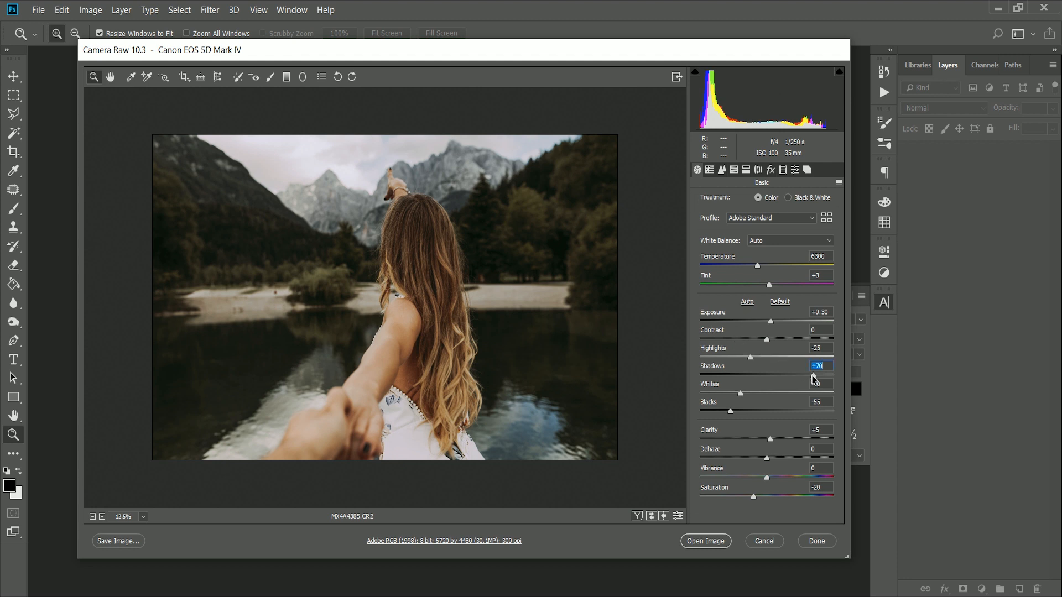
pyautogui.moveTo(817, 377); pyautogui.dragTo(823, 378)
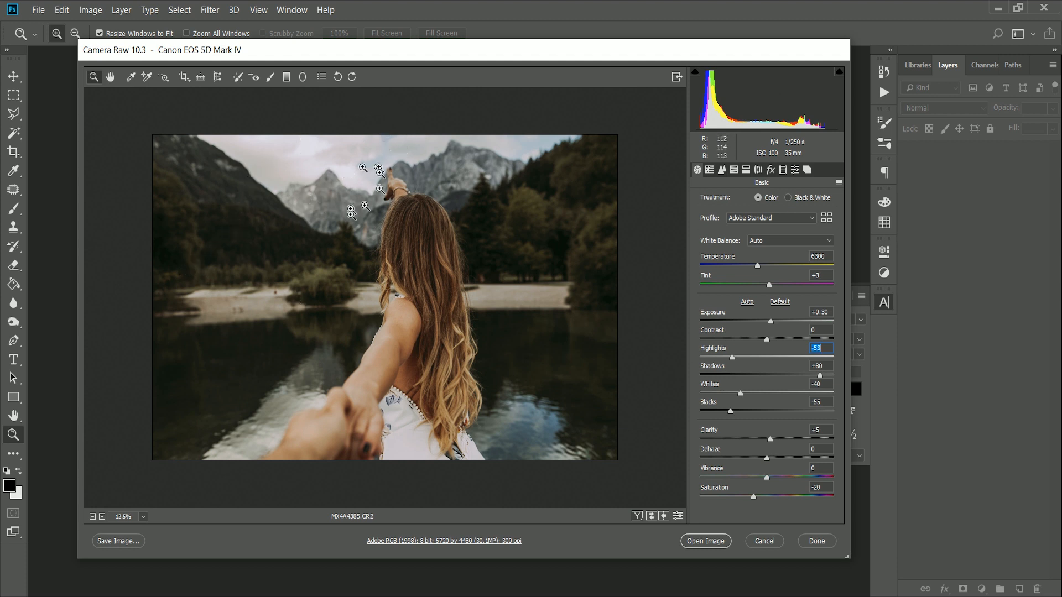
pyautogui.moveTo(759, 496); pyautogui.dragTo(753, 496)
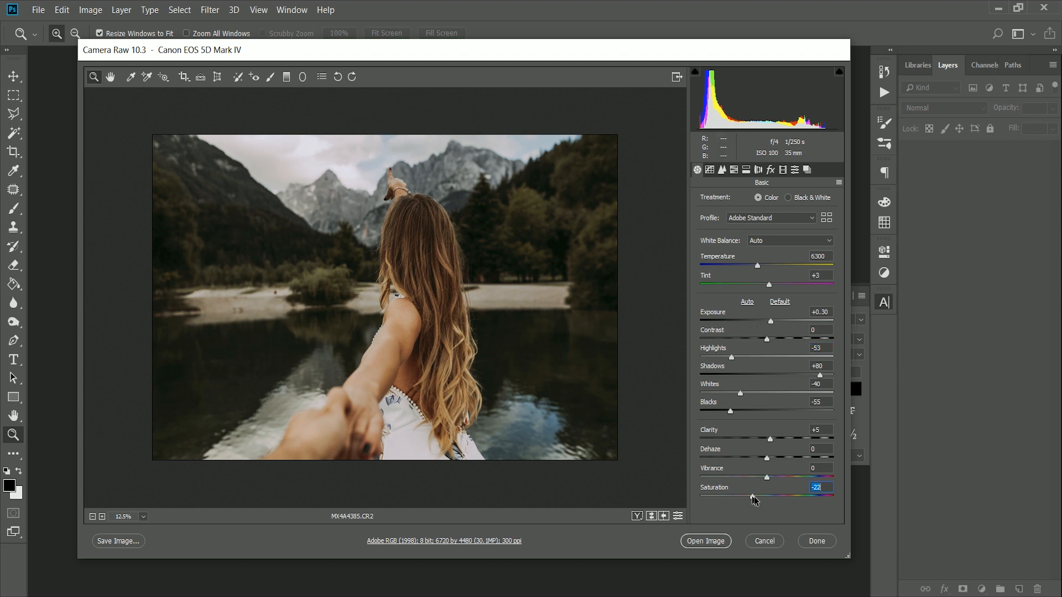
pyautogui.moveTo(737, 496); pyautogui.dragTo(757, 496)
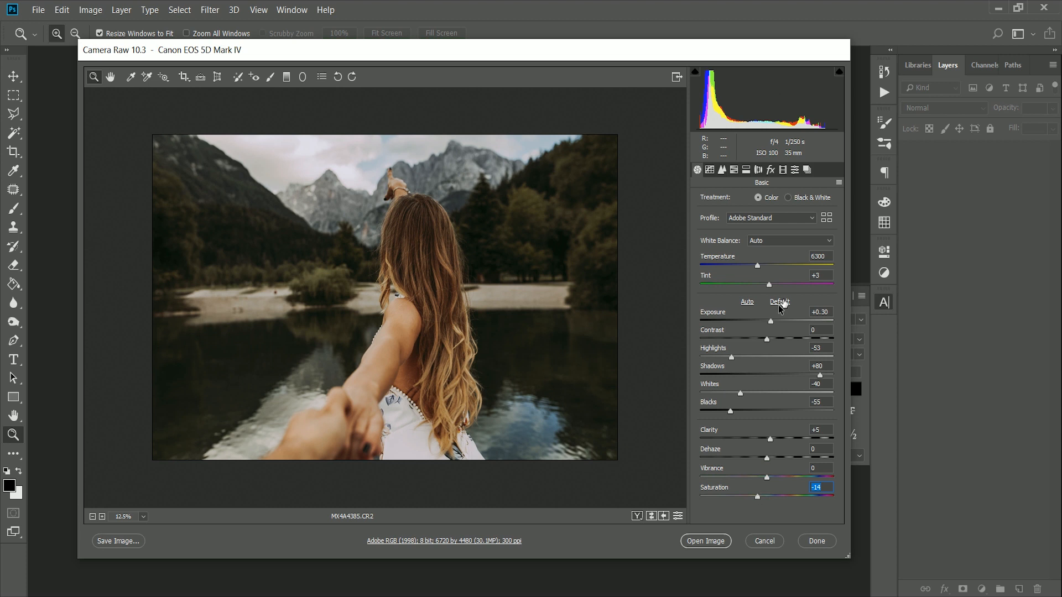
pyautogui.moveTo(738, 175)
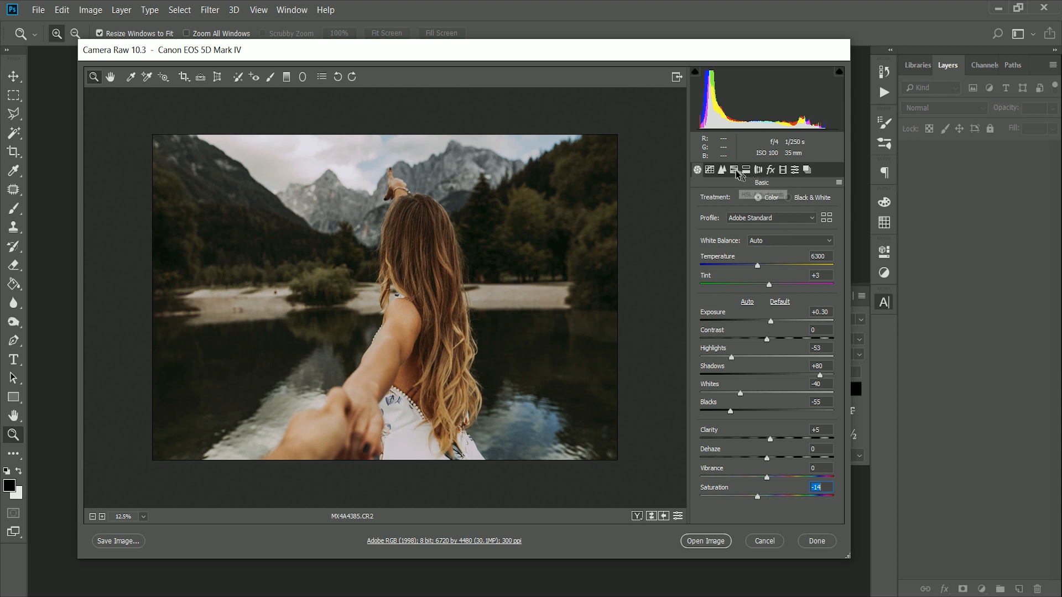
# Lower Oranges saturation to -32 in the HSL Saturation settings
pyautogui.click(732, 171)
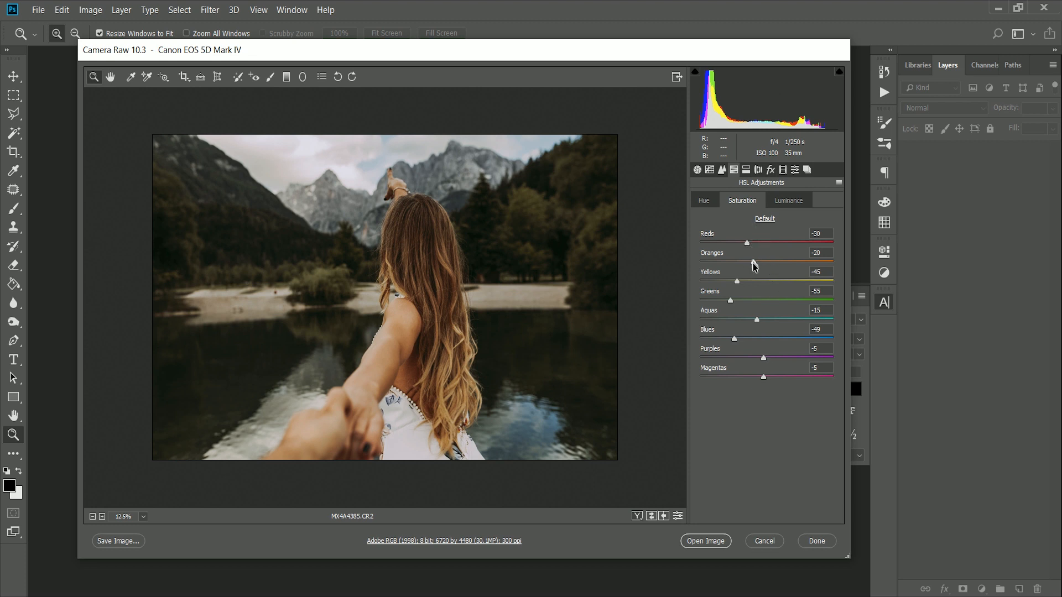
pyautogui.moveTo(756, 264); pyautogui.dragTo(745, 263)
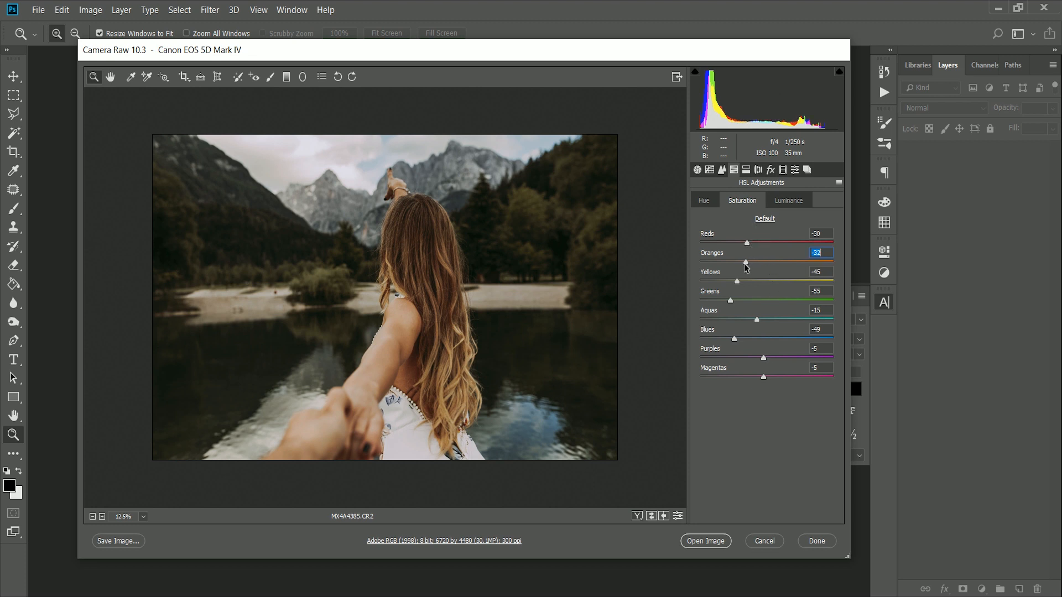
pyautogui.moveTo(744, 263); pyautogui.dragTo(742, 263)
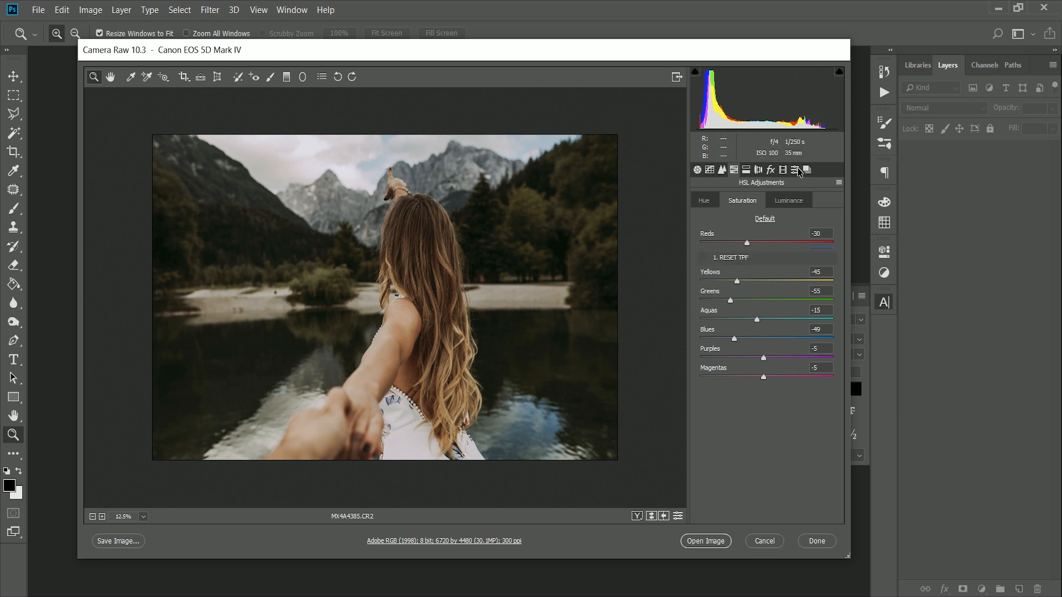
# Apply the 1. RESET TPF preset and check lens corrections remain on
pyautogui.click(795, 169)
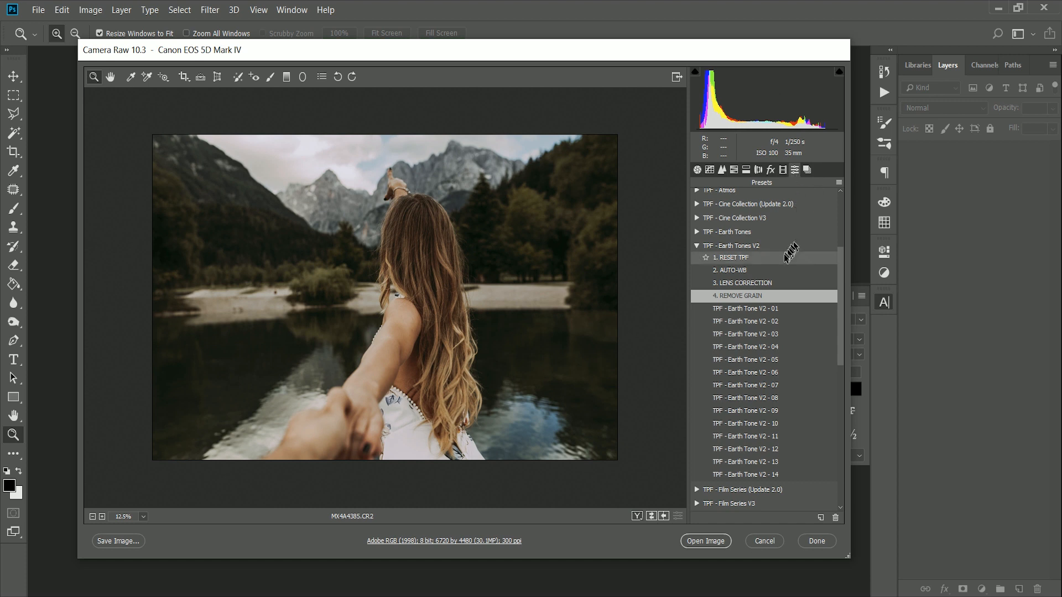
pyautogui.click(735, 258)
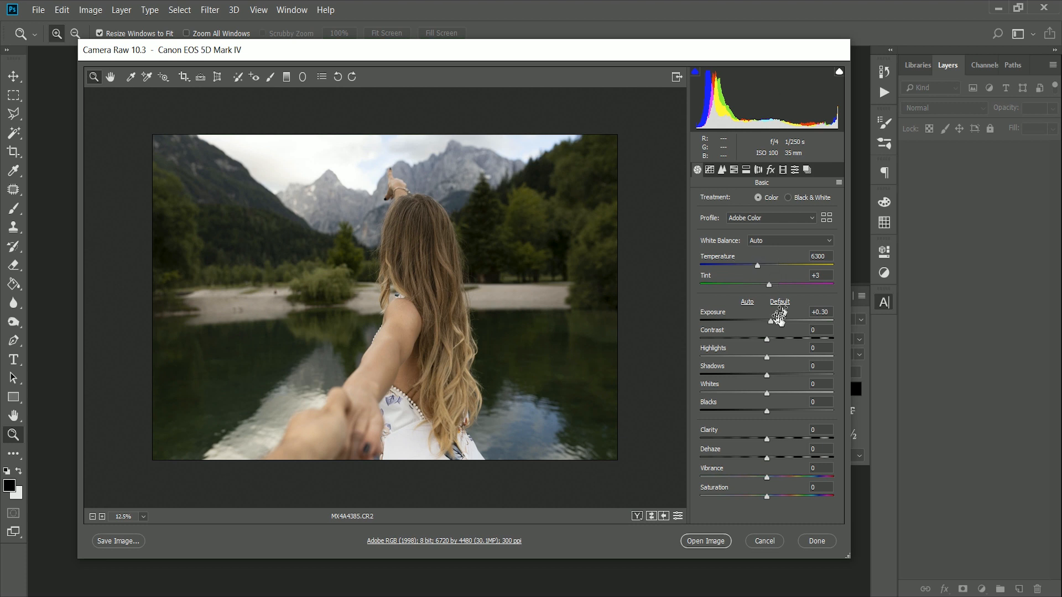
pyautogui.moveTo(771, 170)
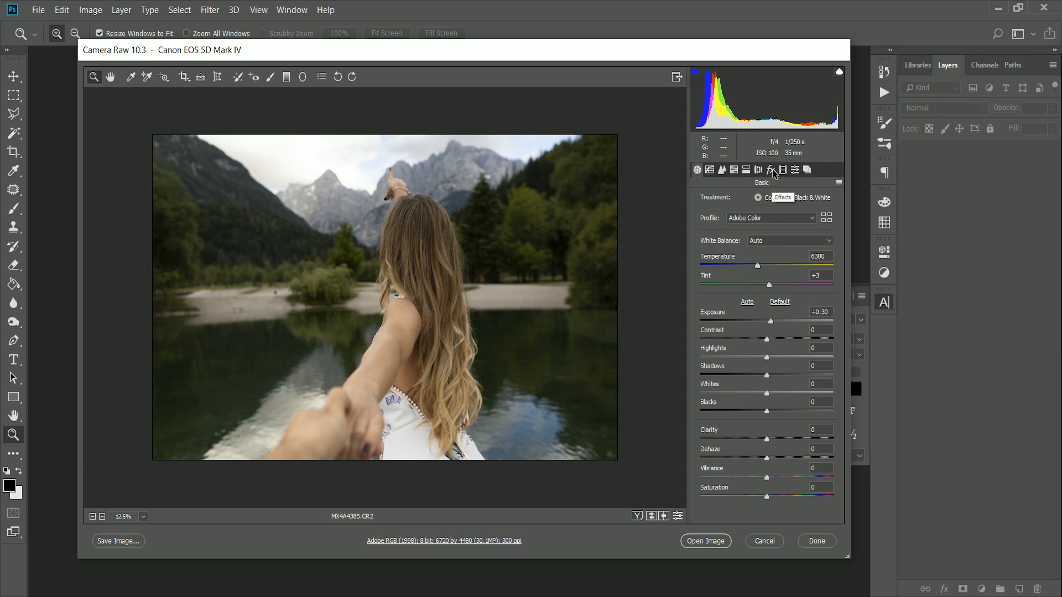
pyautogui.click(758, 170)
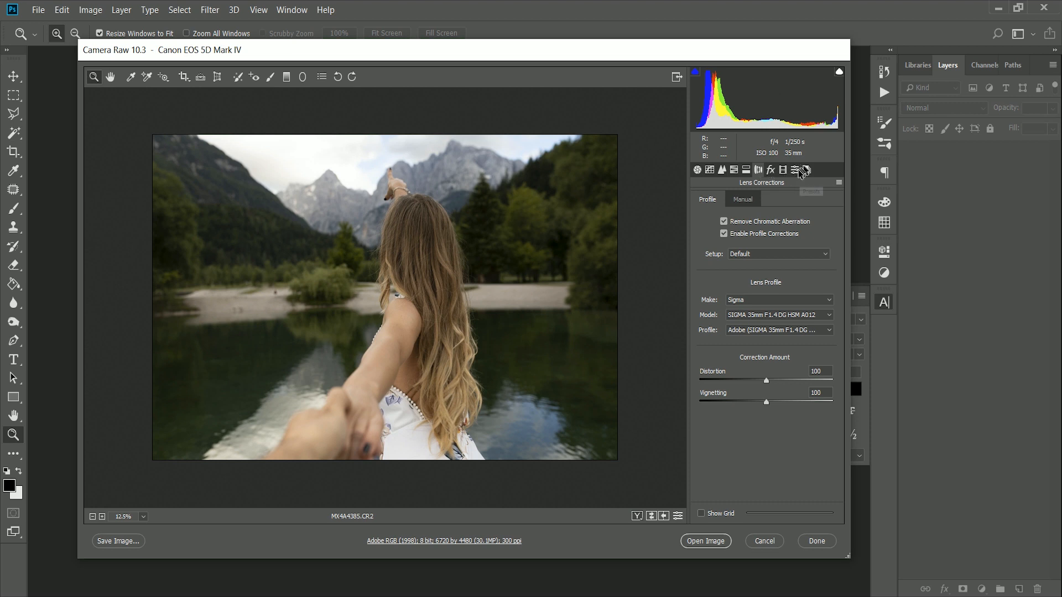
pyautogui.click(795, 170)
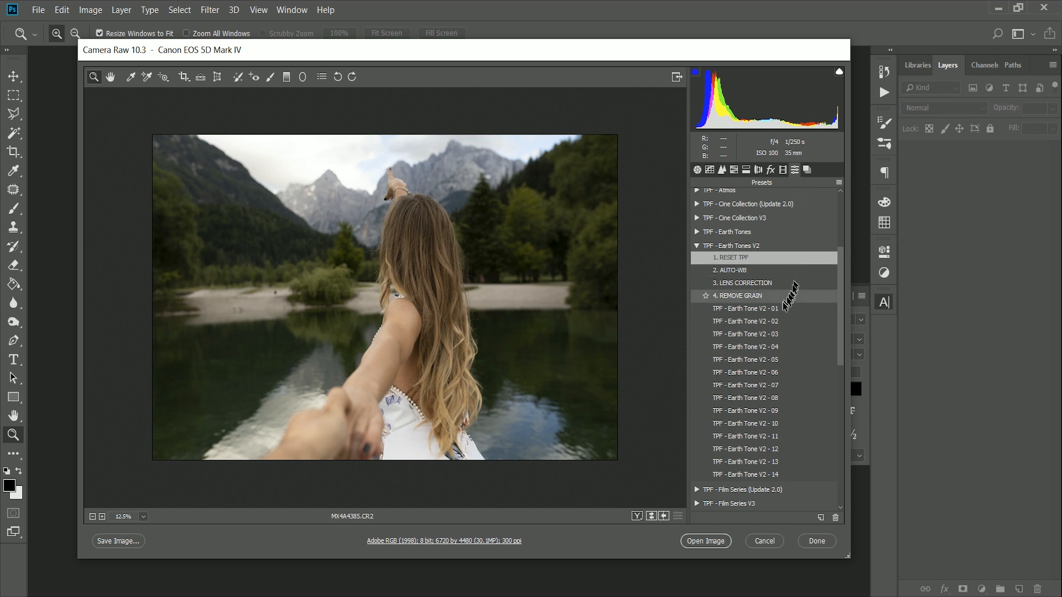
# Reapply the Earth Tone V2 grade with Highlights -37 and Oranges saturation -36
pyautogui.click(745, 309)
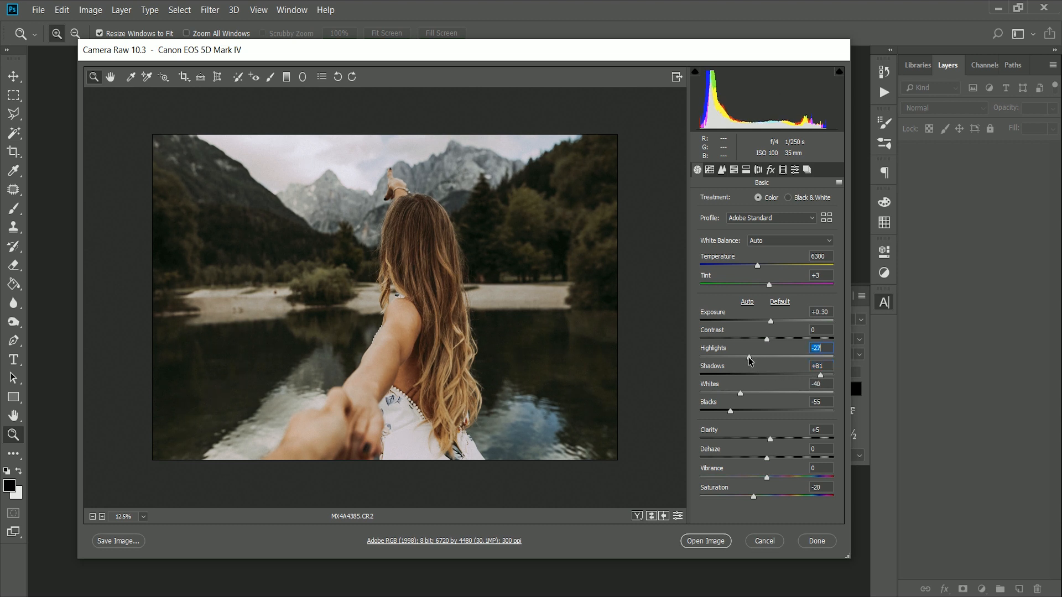
pyautogui.moveTo(750, 496); pyautogui.dragTo(759, 497)
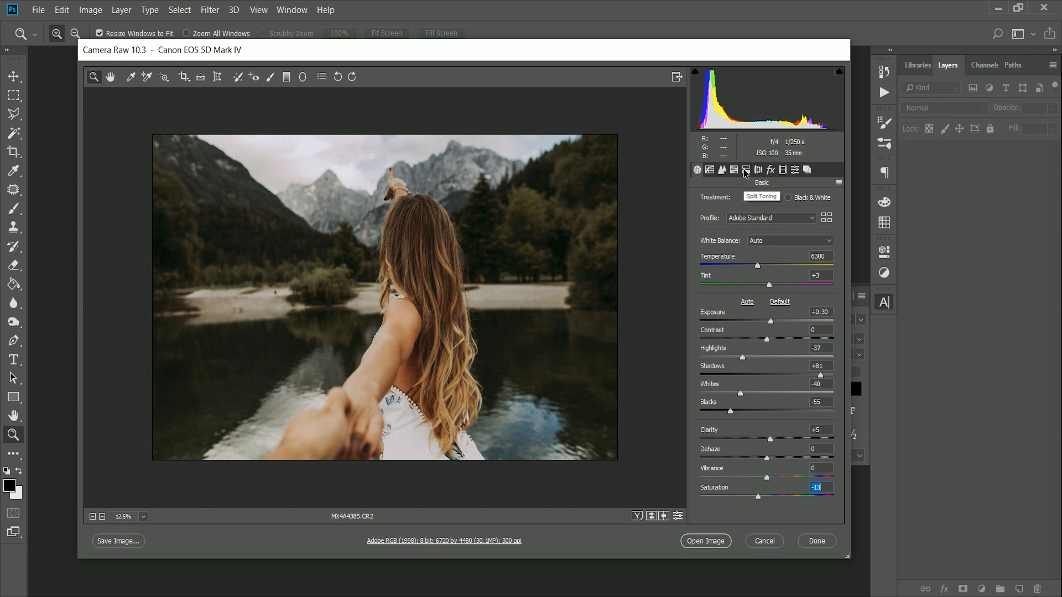
pyautogui.click(733, 171)
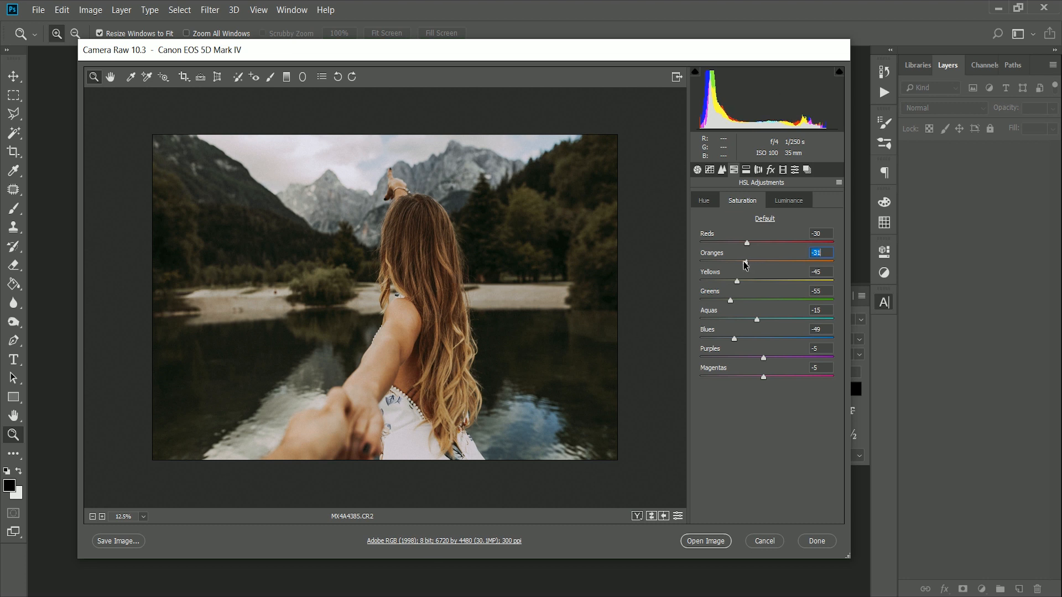
pyautogui.moveTo(744, 263); pyautogui.dragTo(738, 264)
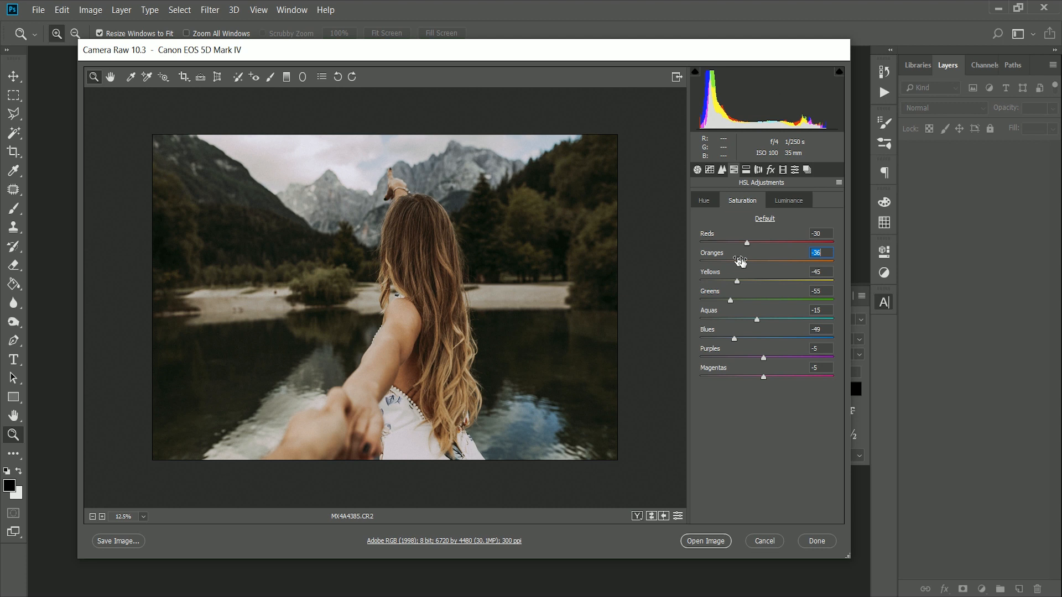
pyautogui.moveTo(704, 541)
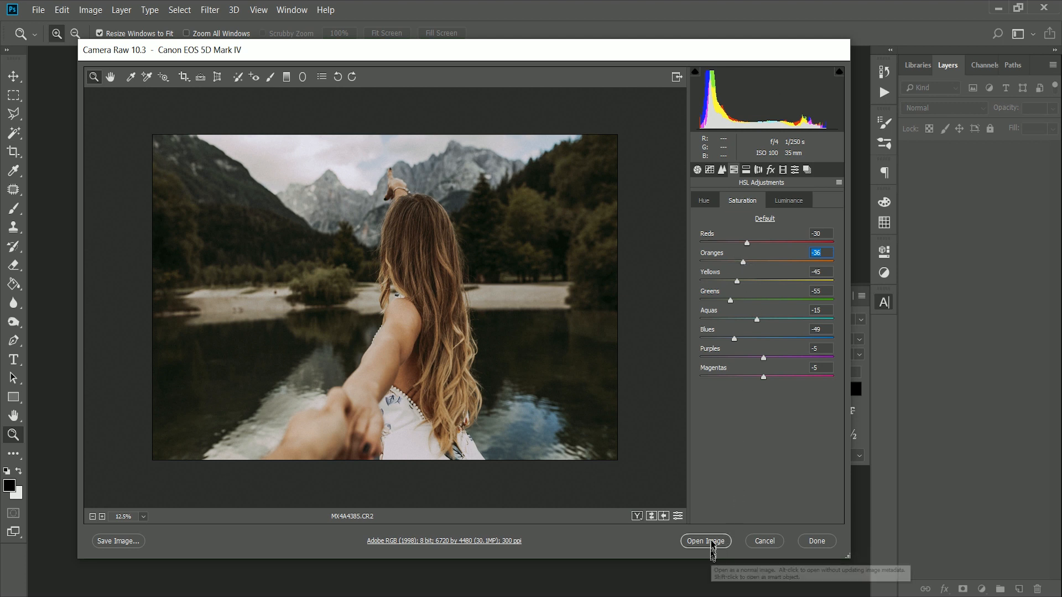
# Open the graded portrait in Photoshop
pyautogui.click(704, 541)
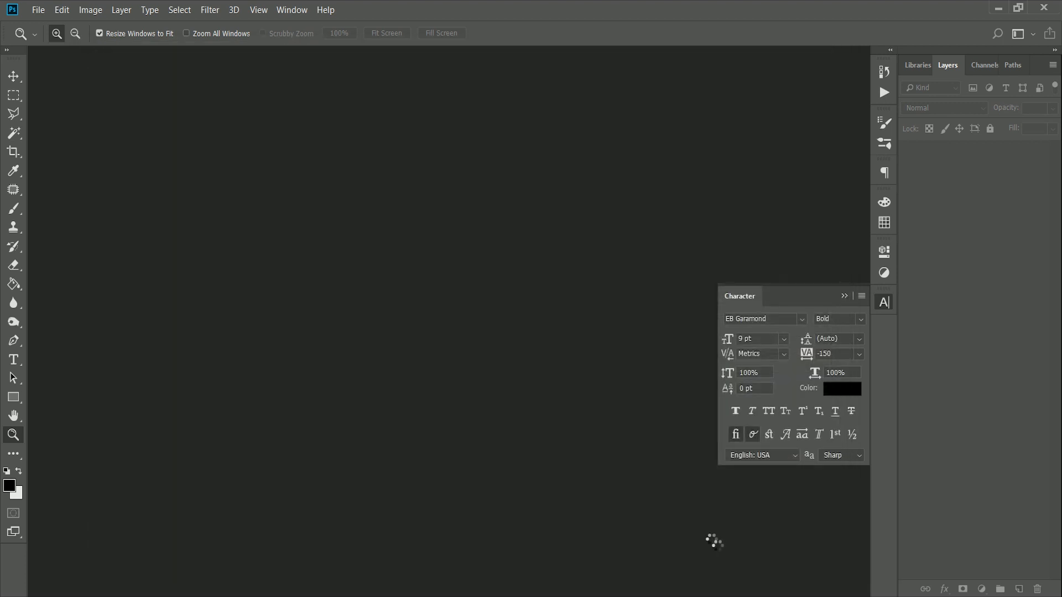